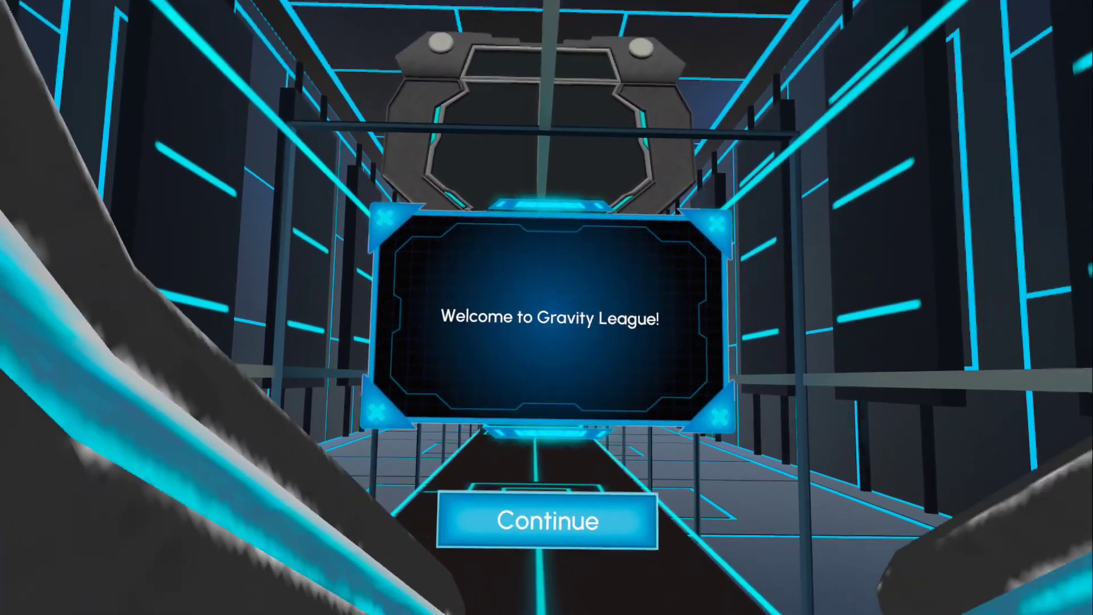
Dismiss the welcome panel and choose a mixed reality mode to start the tutorial
click(547, 520)
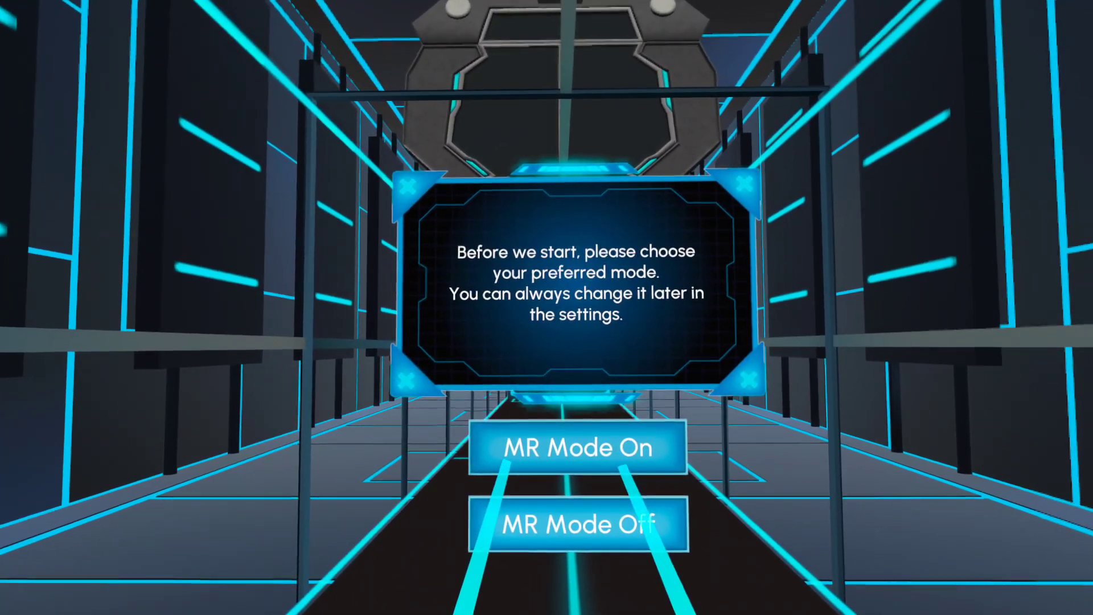
click(576, 448)
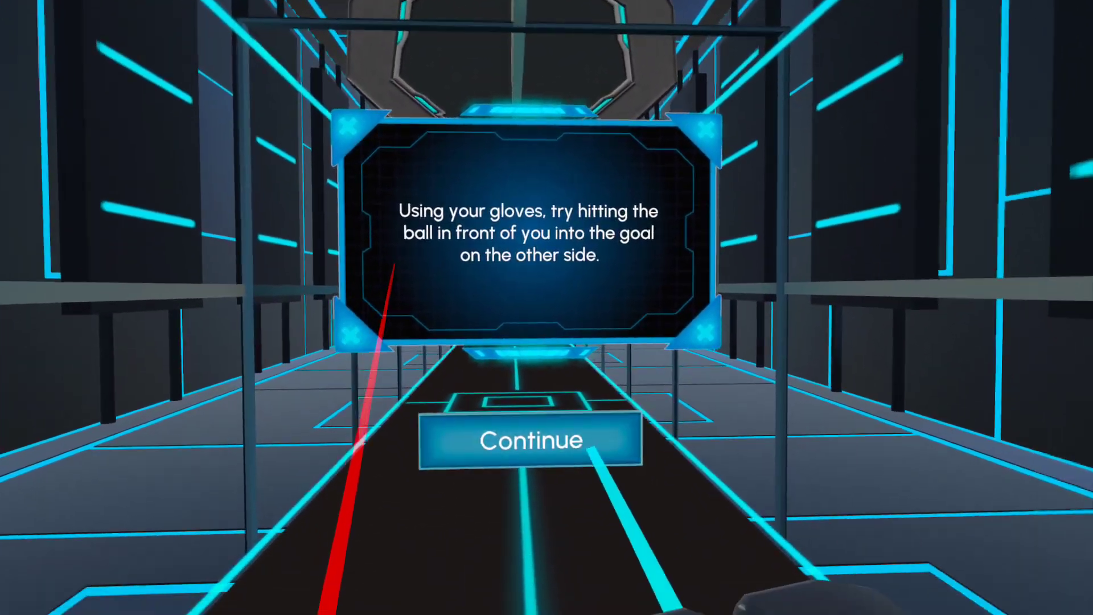
Score the first goal, then score another goal off the walls
click(530, 439)
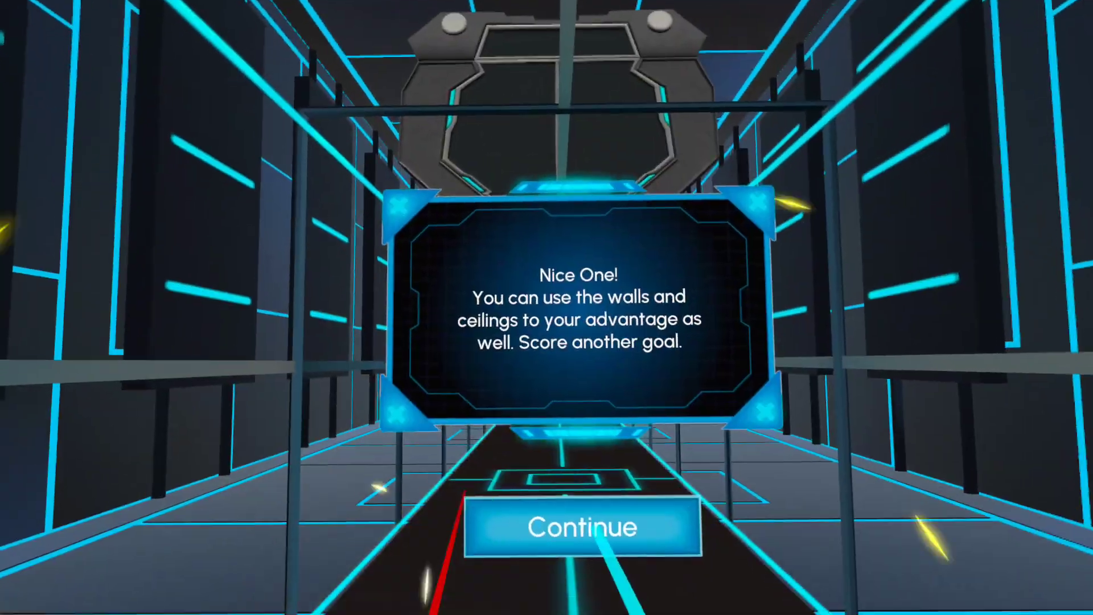
click(580, 526)
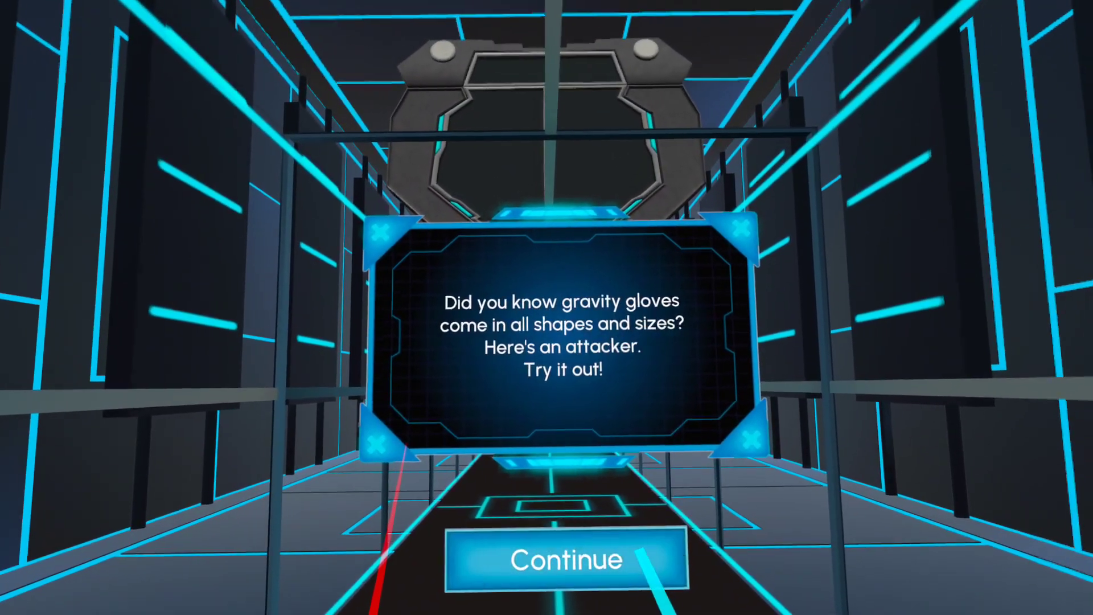
Score with the attacker gloves, then with the defender and attacker pair
click(561, 560)
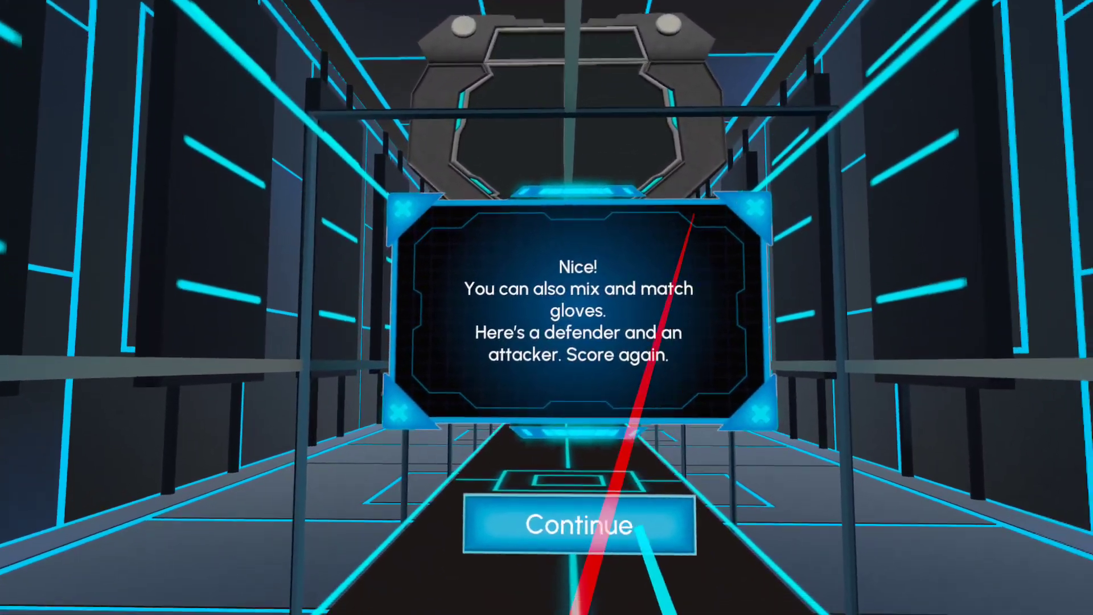
click(576, 524)
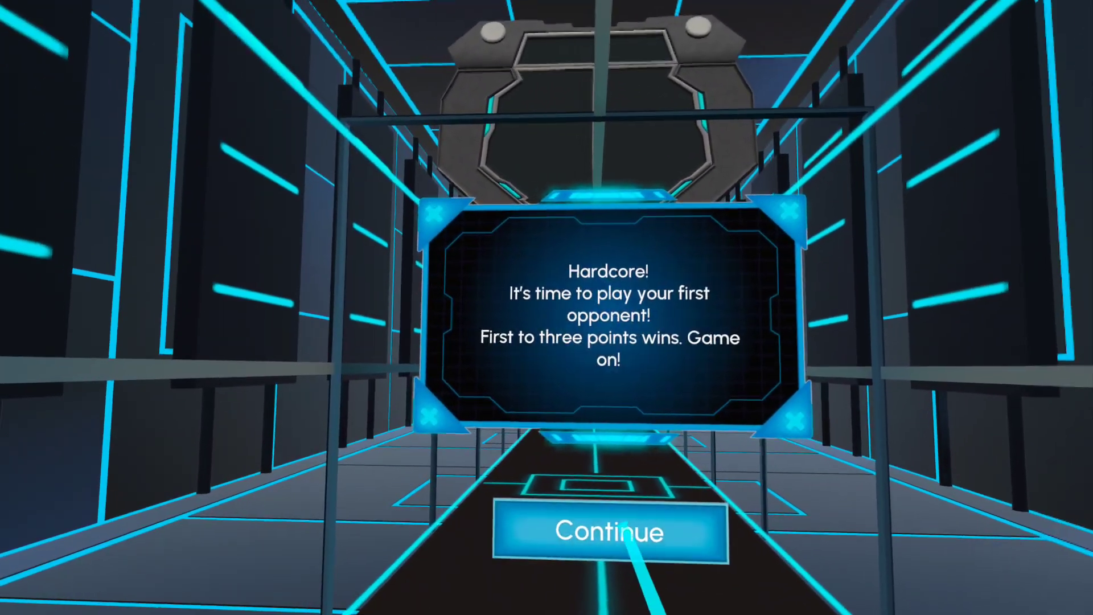
Play the first-to-three match ending 2–3 and dismiss the XP explanation
click(608, 531)
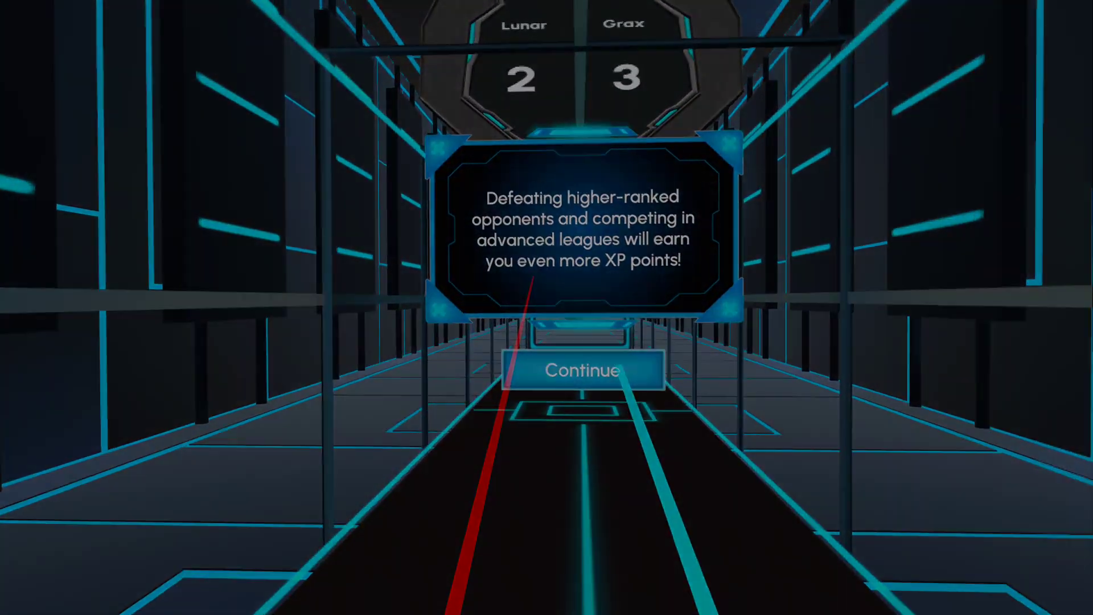
click(582, 370)
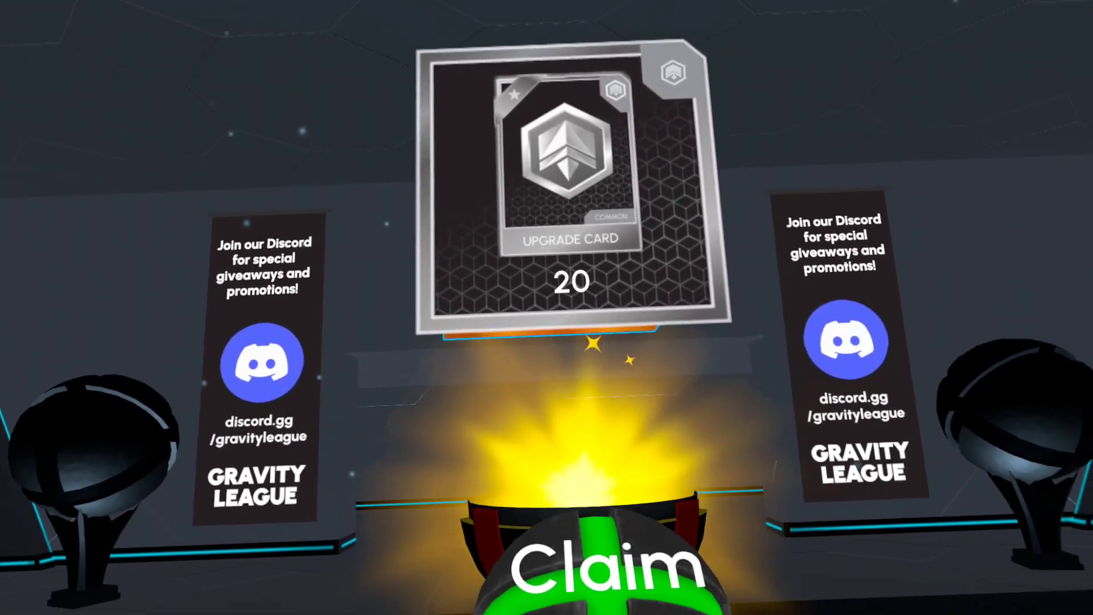
Claim the 20 upgrade cards, revealing the Rookie rank badge at 15/580
click(572, 551)
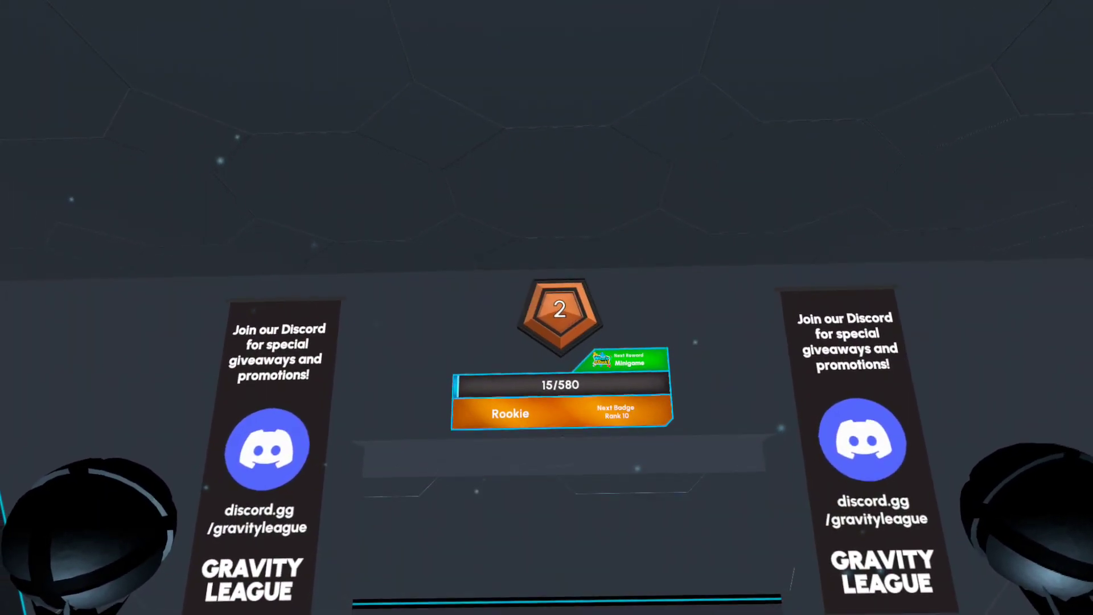